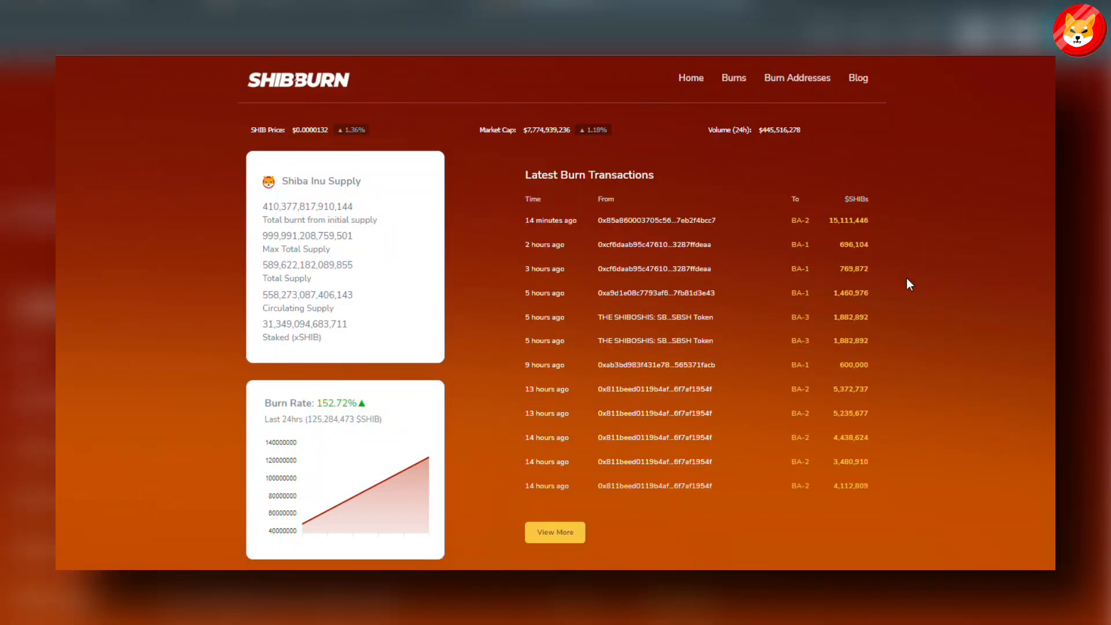
# Scroll the Shibburn home page down through the Latest Burn Transactions table to its end.
pyautogui.scroll(-3)
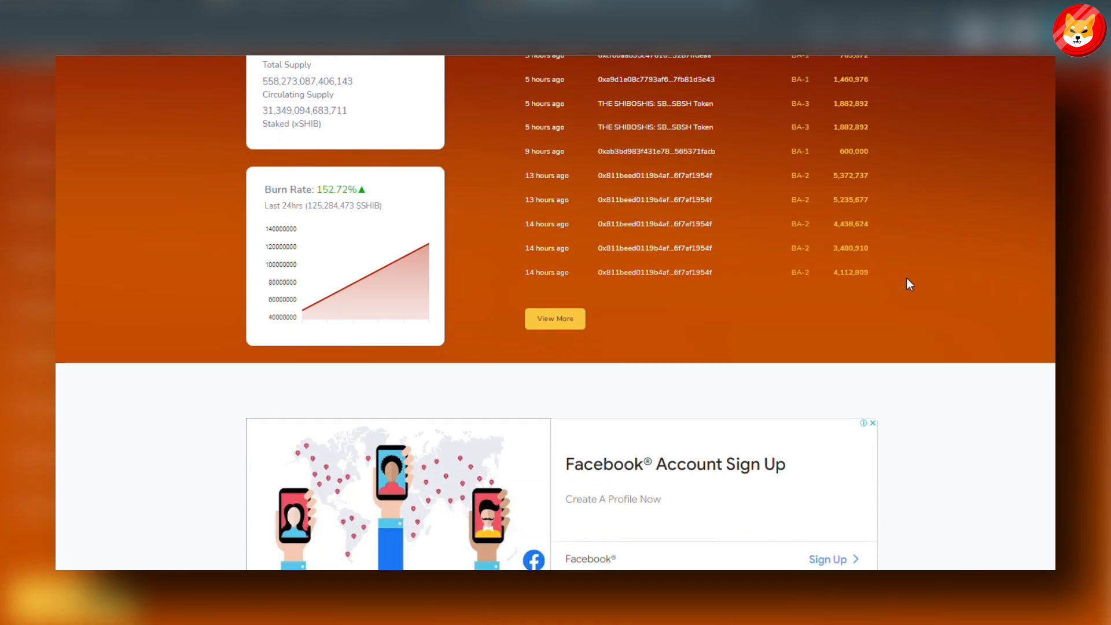
pyautogui.scroll(-3)
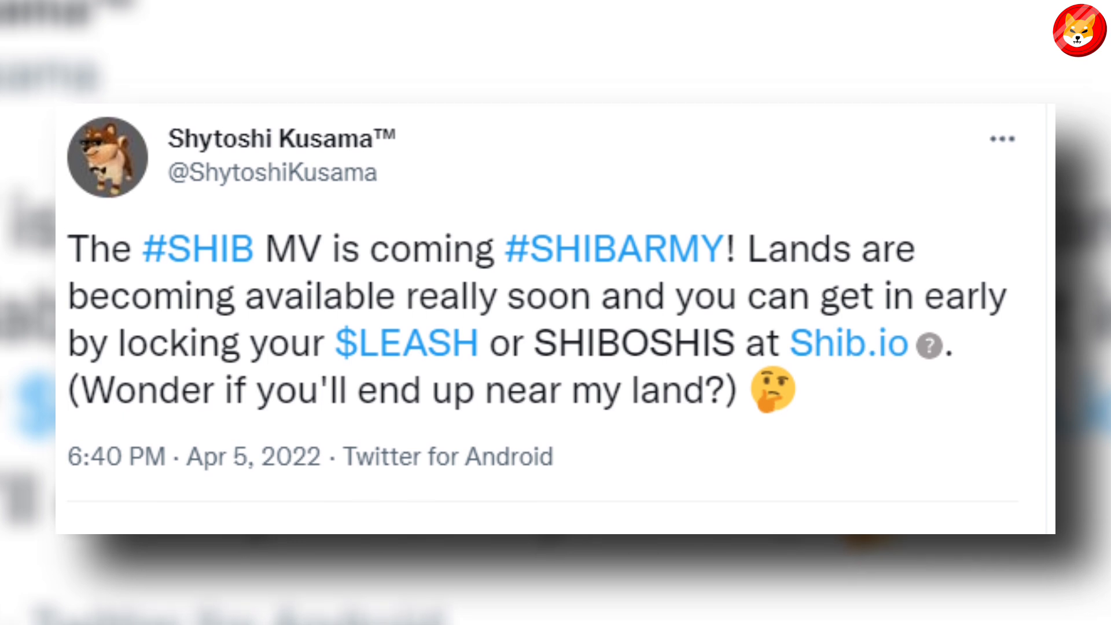
pyautogui.click(847, 343)
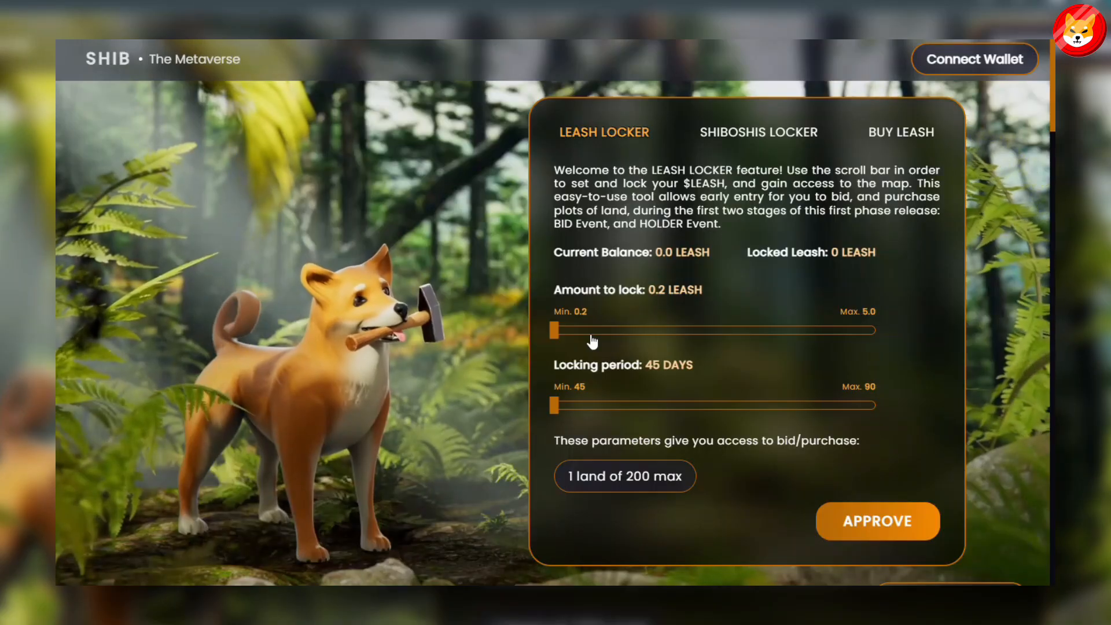
# Scroll the shib.io page from the LEASH Locker panel down to the 72-hour BID Event description.
pyautogui.scroll(-3)
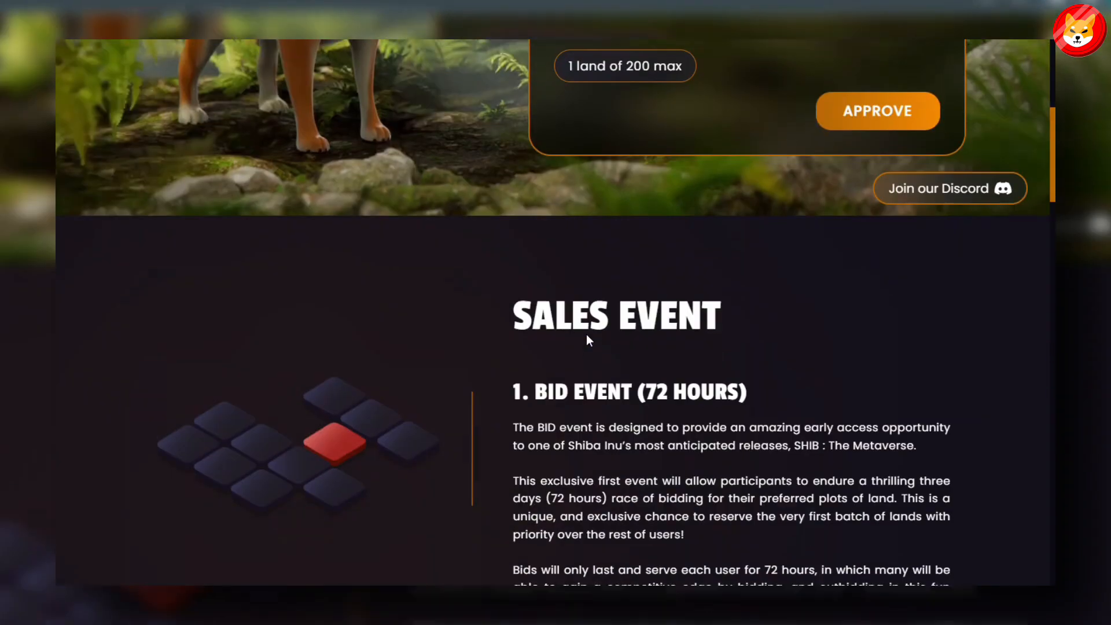